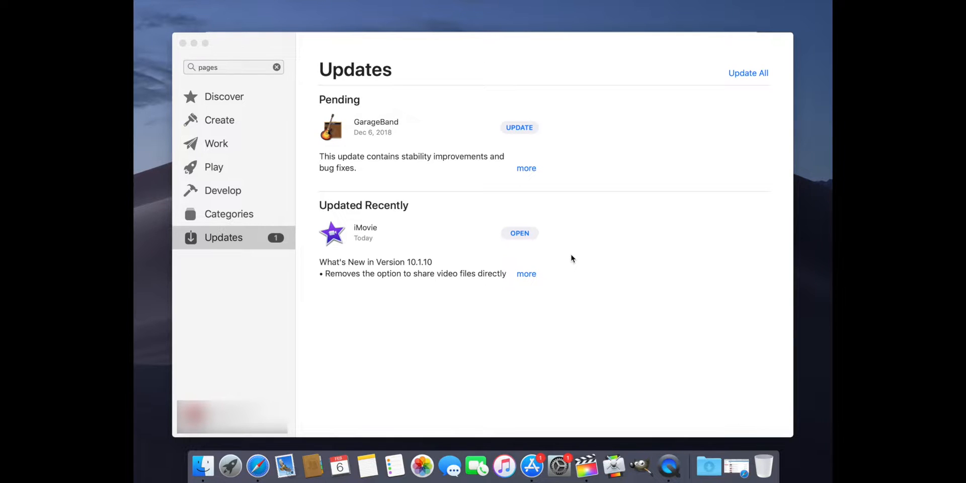
{"action": "mouse_move", "coordinate": [528, 333]}
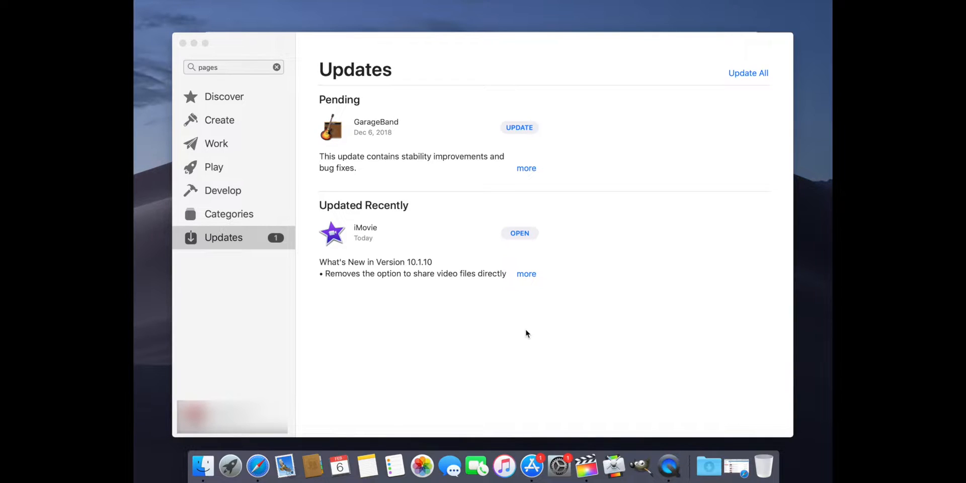
{"action": "mouse_move", "coordinate": [489, 372]}
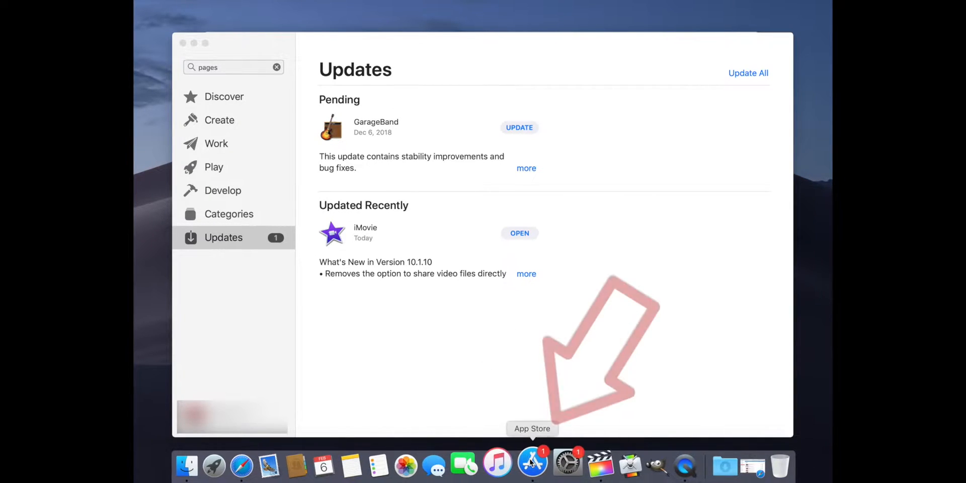
{"action": "mouse_move", "coordinate": [561, 462]}
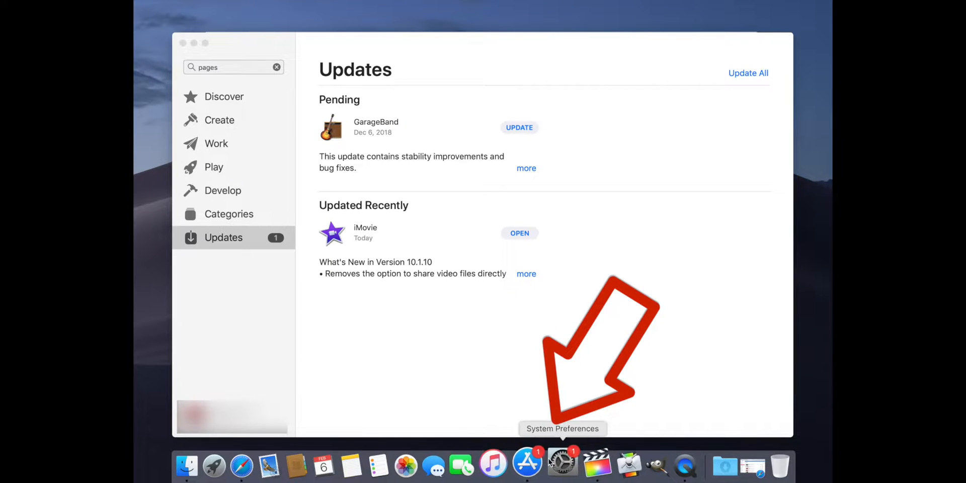
{"action": "mouse_move", "coordinate": [530, 461]}
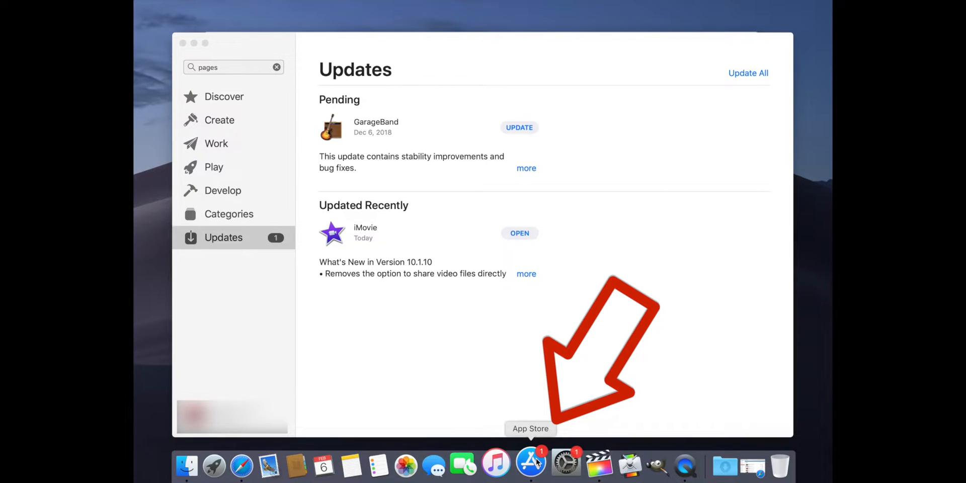
{"action": "mouse_move", "coordinate": [503, 321]}
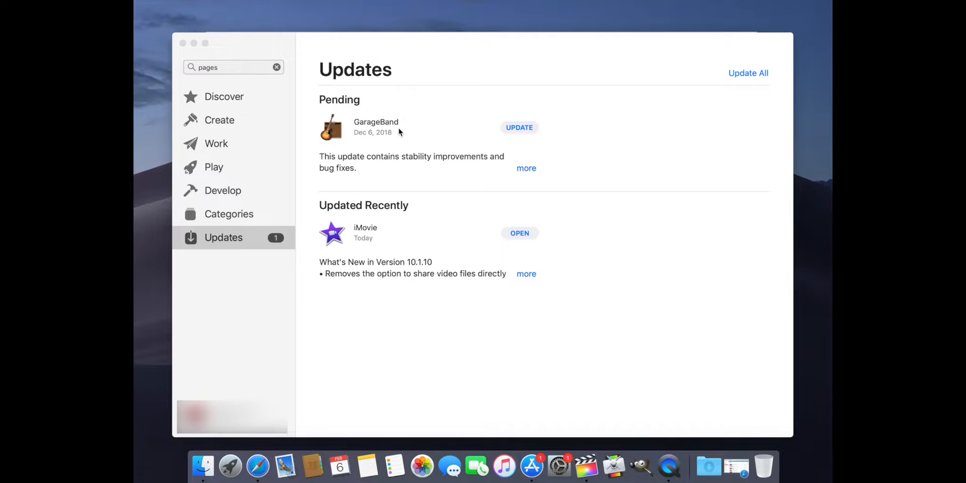
{"action": "mouse_move", "coordinate": [449, 131]}
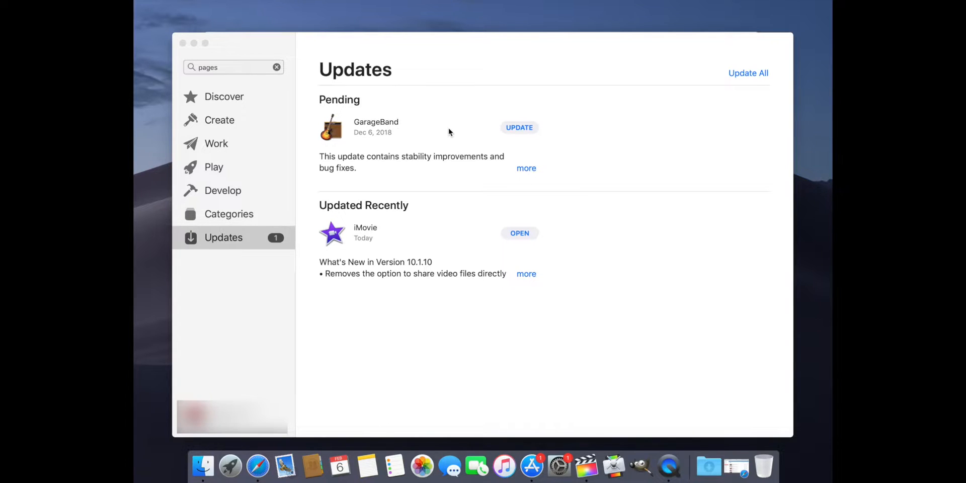
{"action": "mouse_move", "coordinate": [512, 139]}
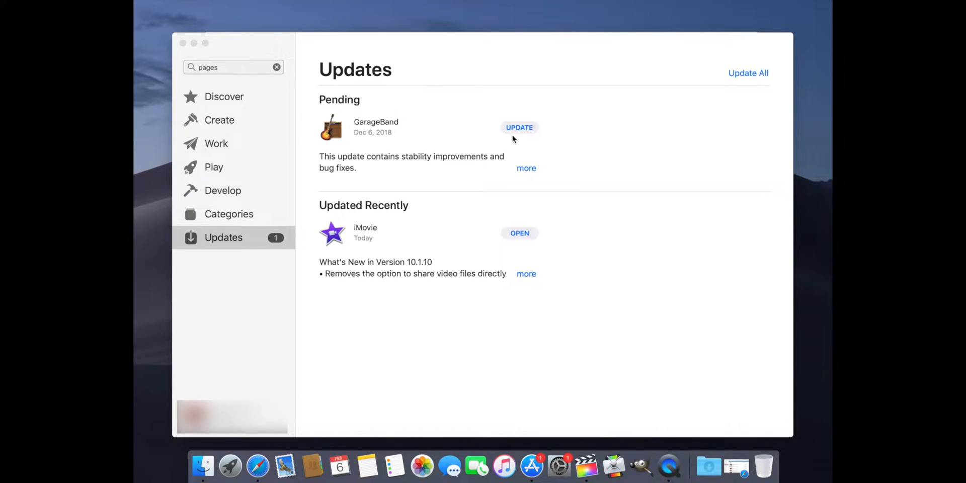
Step: Attempt the pending GarageBand update, triggering the 'Update Unavailable with This Apple ID' alert
{"action": "left_click", "coordinate": [519, 127]}
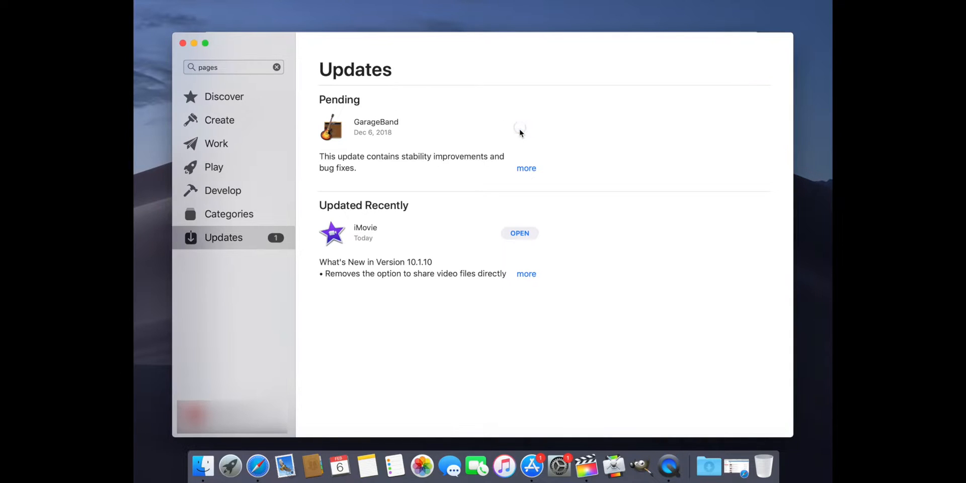
{"action": "left_click", "coordinate": [519, 128]}
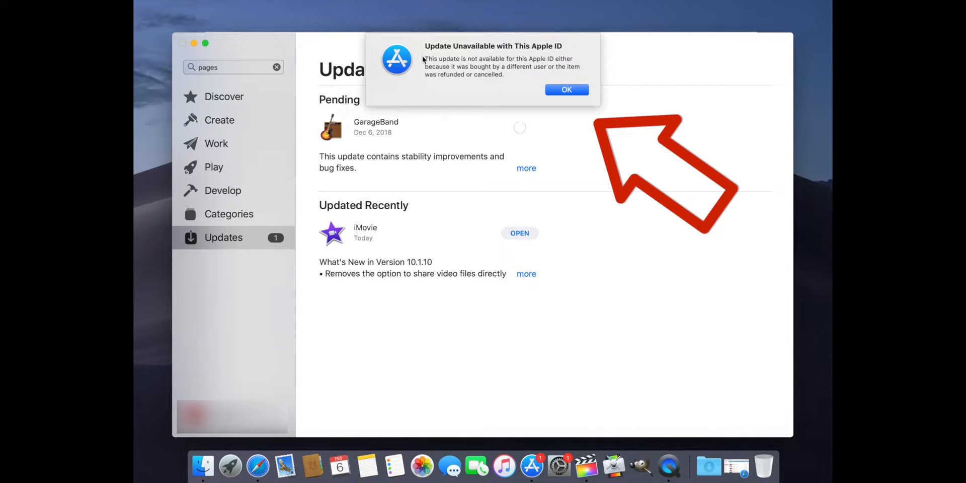
{"action": "mouse_move", "coordinate": [414, 70]}
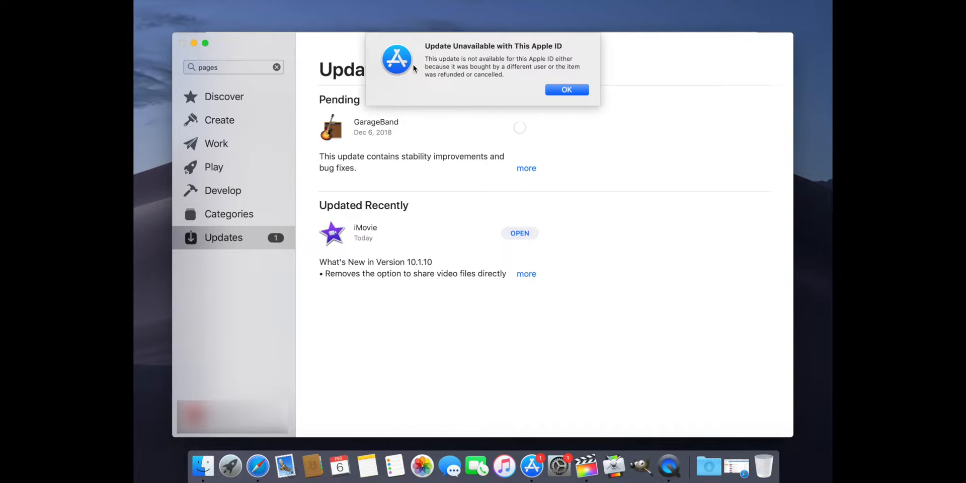
{"action": "mouse_move", "coordinate": [420, 74]}
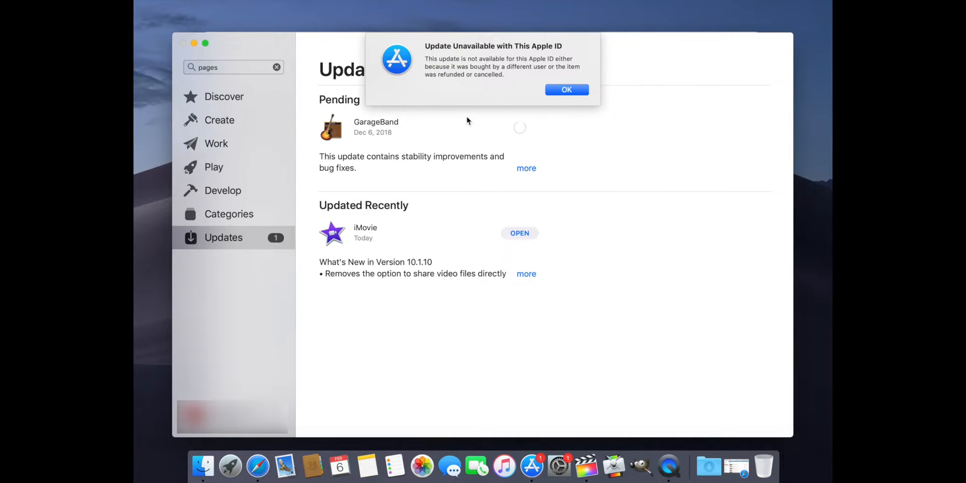
{"action": "mouse_move", "coordinate": [565, 90]}
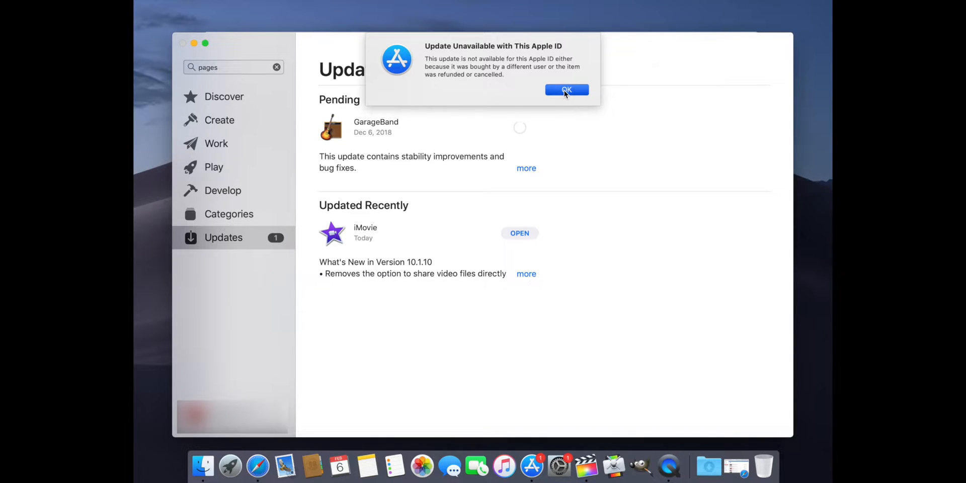
Step: Dismiss the update-unavailable alert and return to the Updates list after viewing Account purchases
{"action": "left_click", "coordinate": [567, 90]}
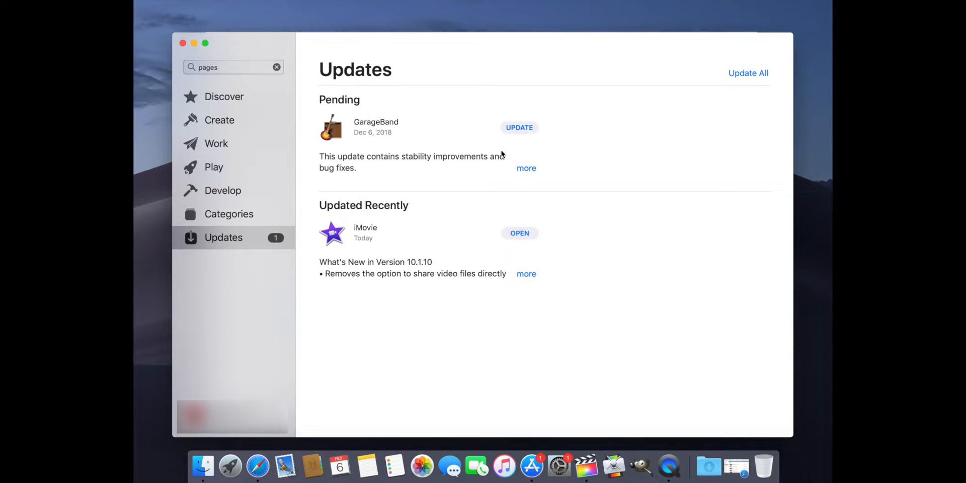
{"action": "mouse_move", "coordinate": [351, 316]}
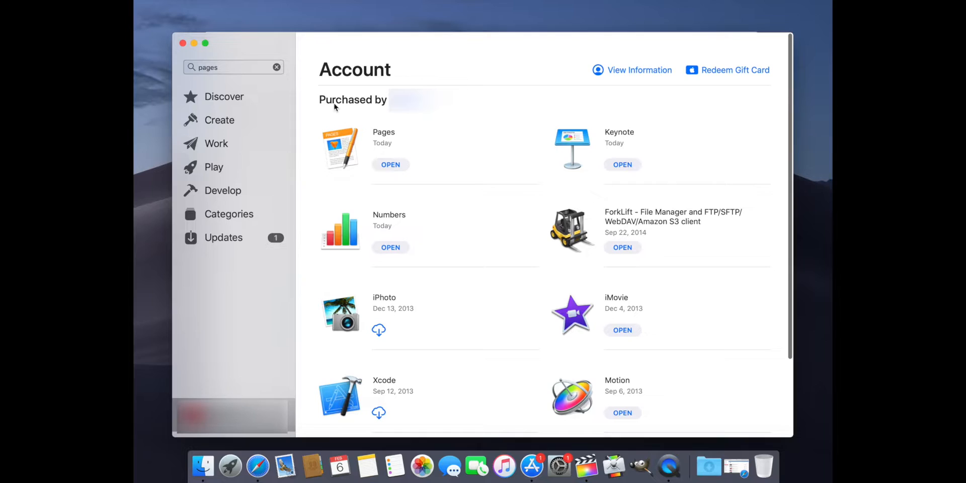
{"action": "mouse_move", "coordinate": [469, 102]}
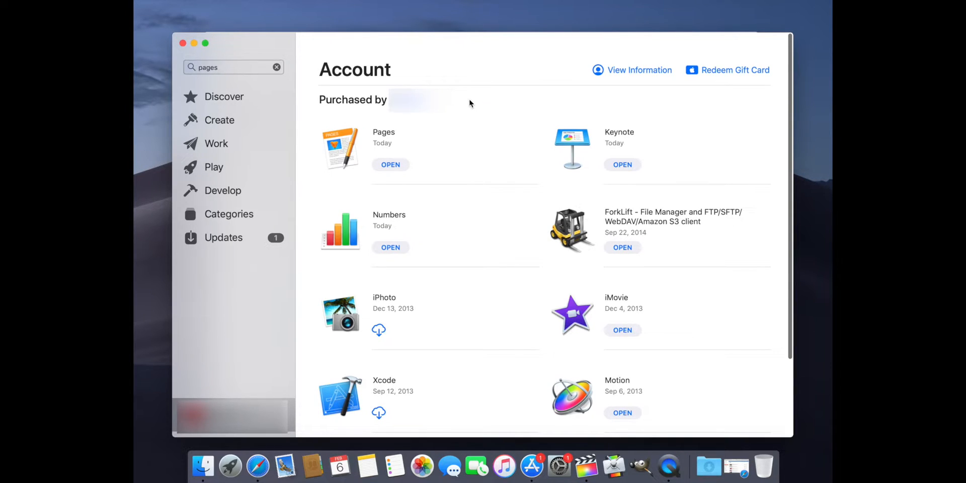
{"action": "mouse_move", "coordinate": [738, 97]}
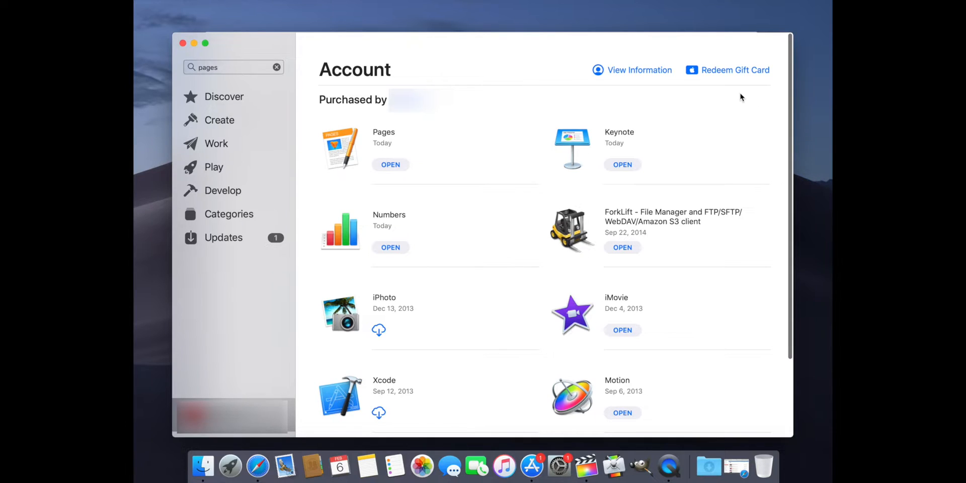
{"action": "mouse_move", "coordinate": [748, 122]}
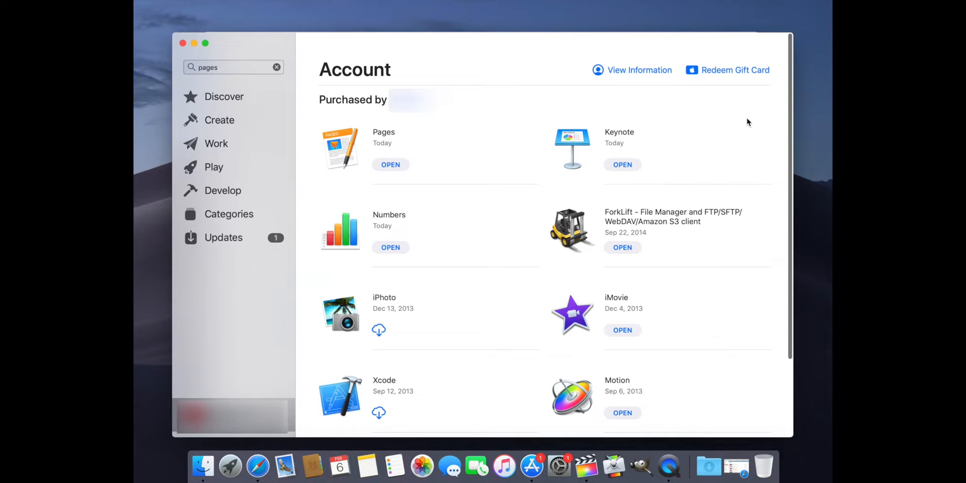
{"action": "mouse_move", "coordinate": [489, 89]}
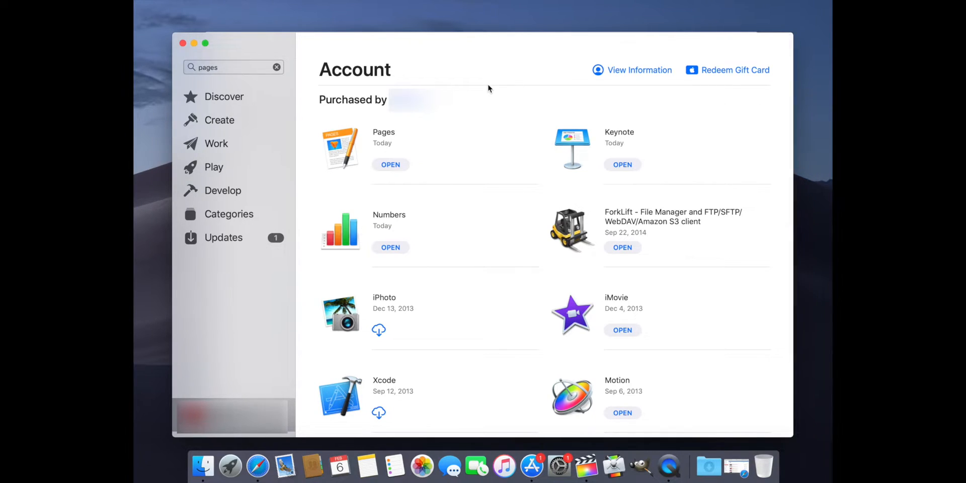
{"action": "mouse_move", "coordinate": [686, 113]}
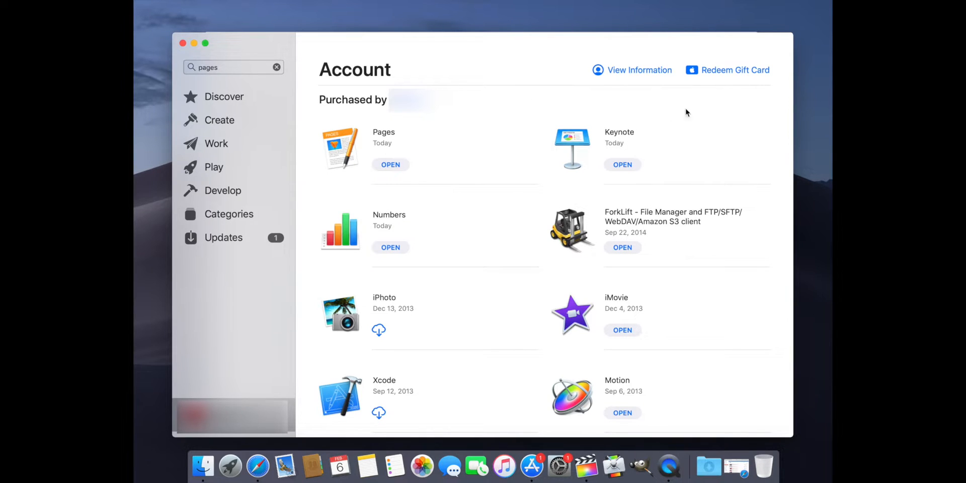
{"action": "mouse_move", "coordinate": [228, 385]}
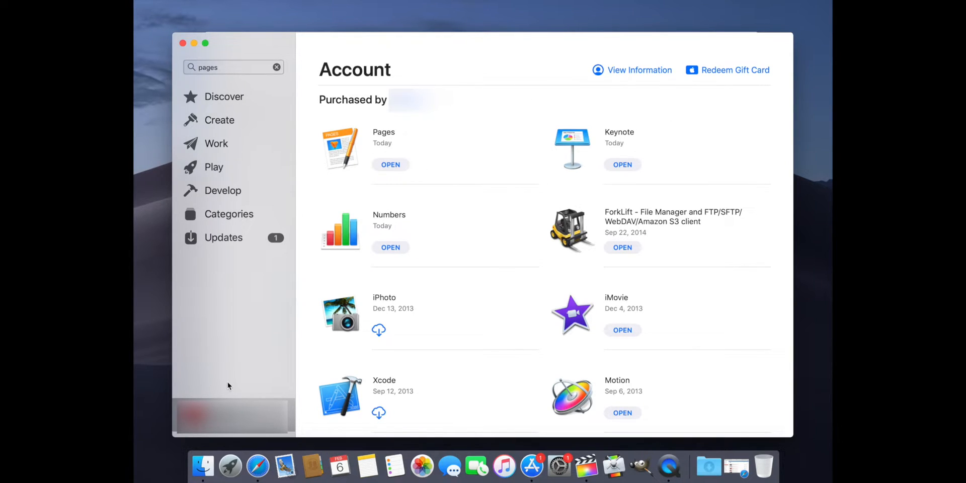
{"action": "left_click", "coordinate": [223, 237]}
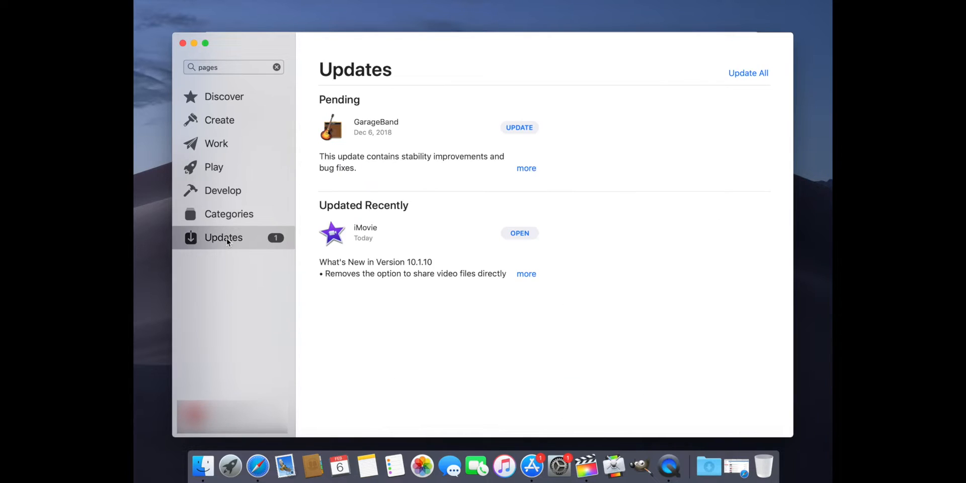
{"action": "mouse_move", "coordinate": [473, 138]}
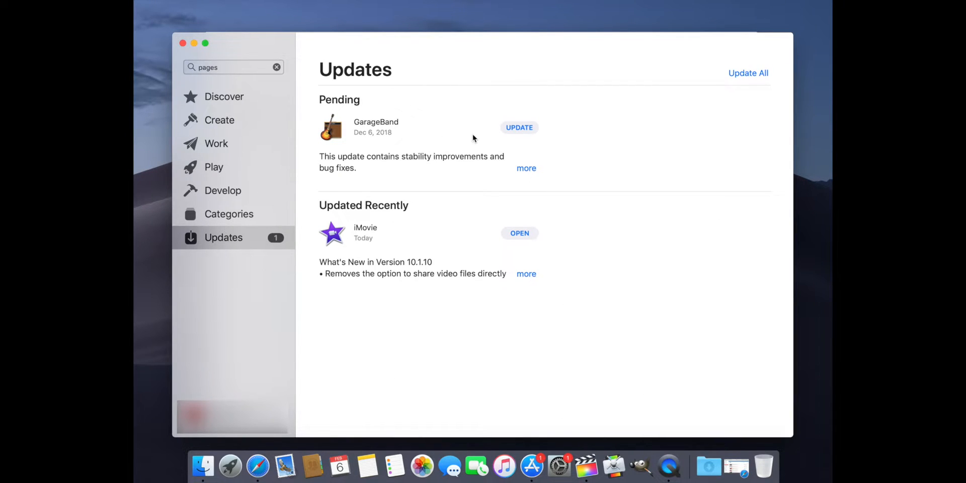
{"action": "mouse_move", "coordinate": [406, 116]}
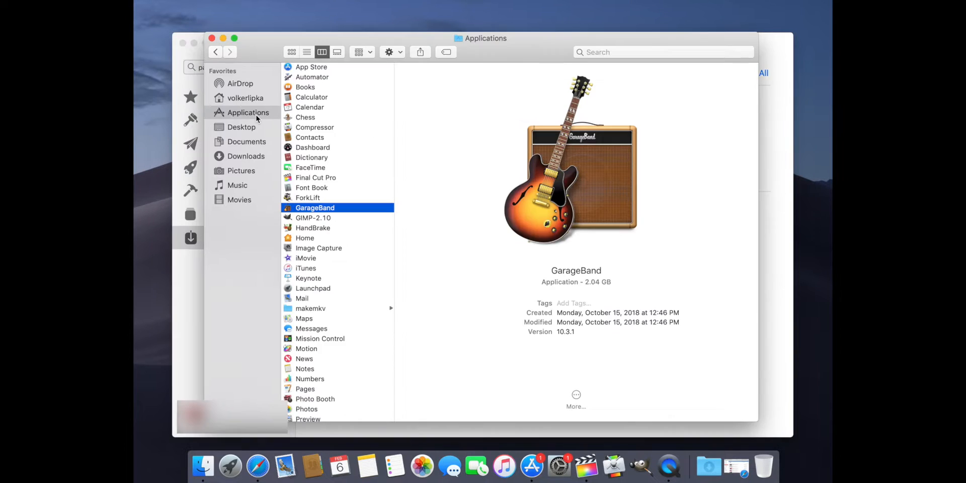
{"action": "mouse_move", "coordinate": [316, 209]}
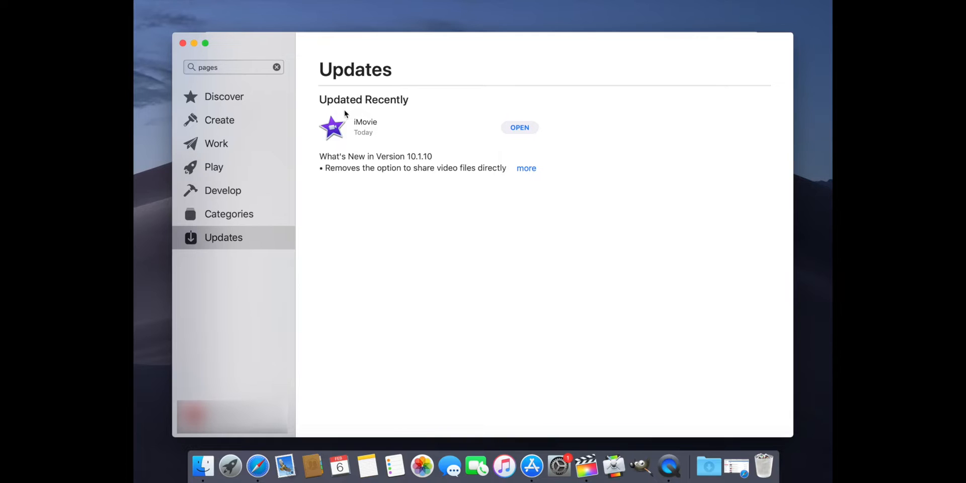
{"action": "mouse_move", "coordinate": [294, 114]}
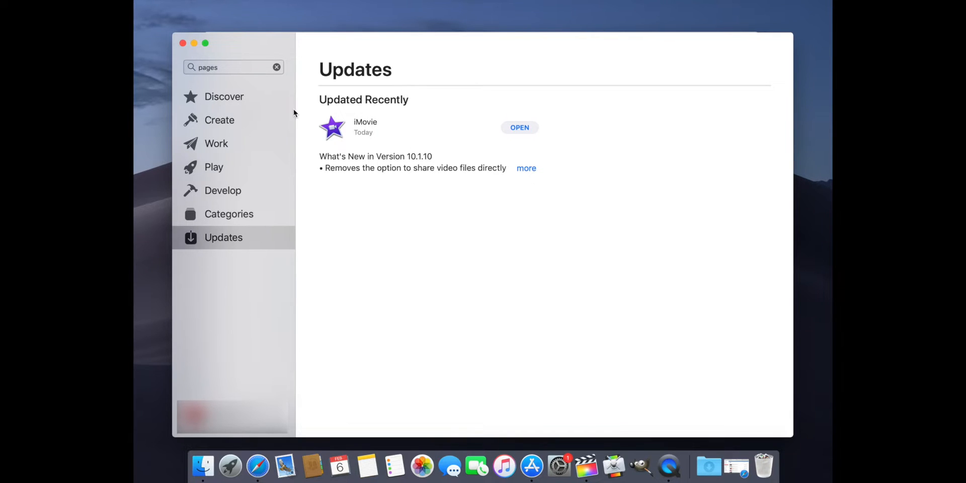
Step: Search the store for 'garageband', listing GarageBand as available to get
{"action": "left_click", "coordinate": [232, 66]}
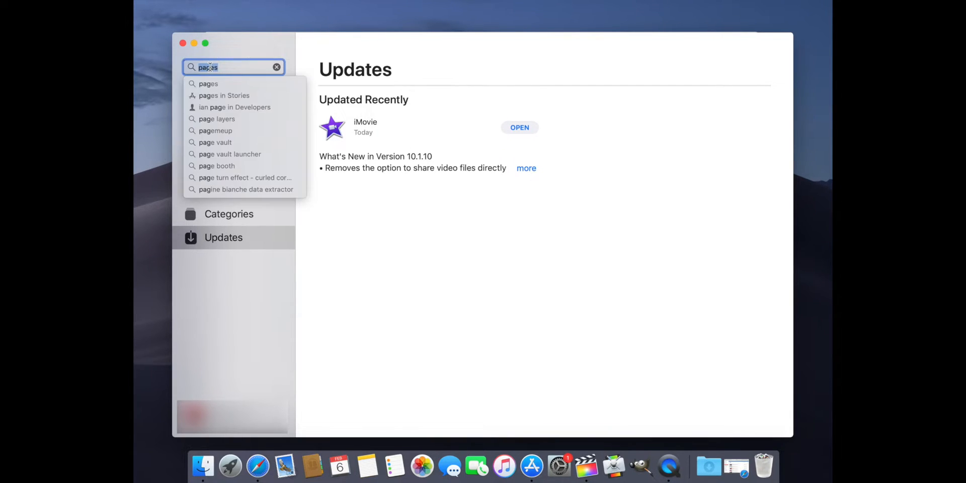
{"action": "type", "text": "Gara"}
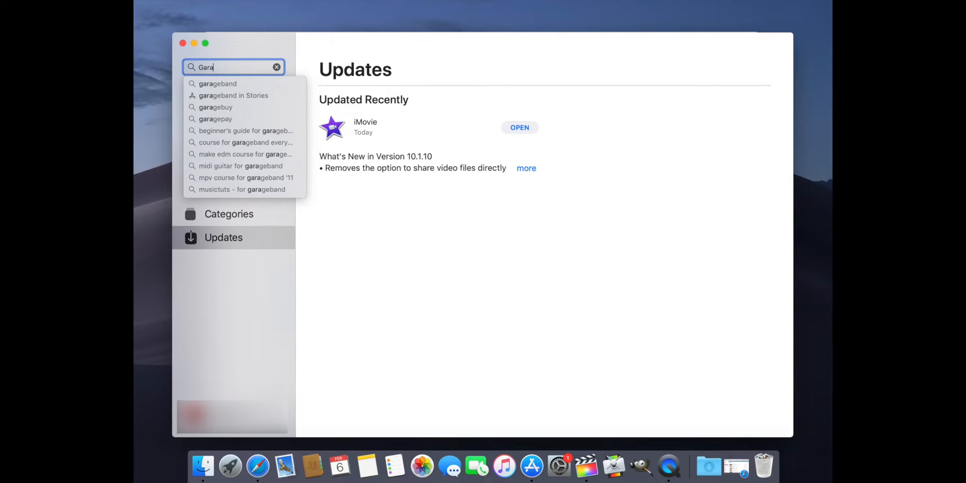
{"action": "type", "text": "ge"}
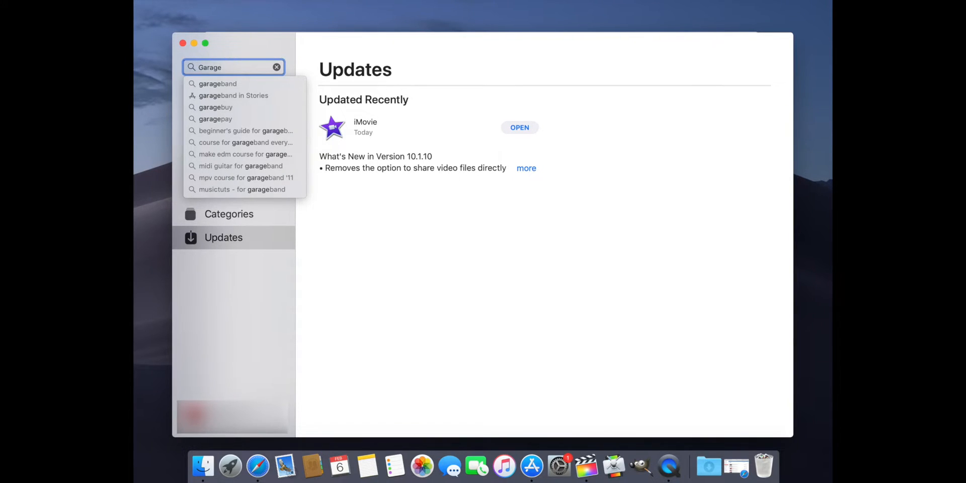
{"action": "left_click", "coordinate": [217, 84]}
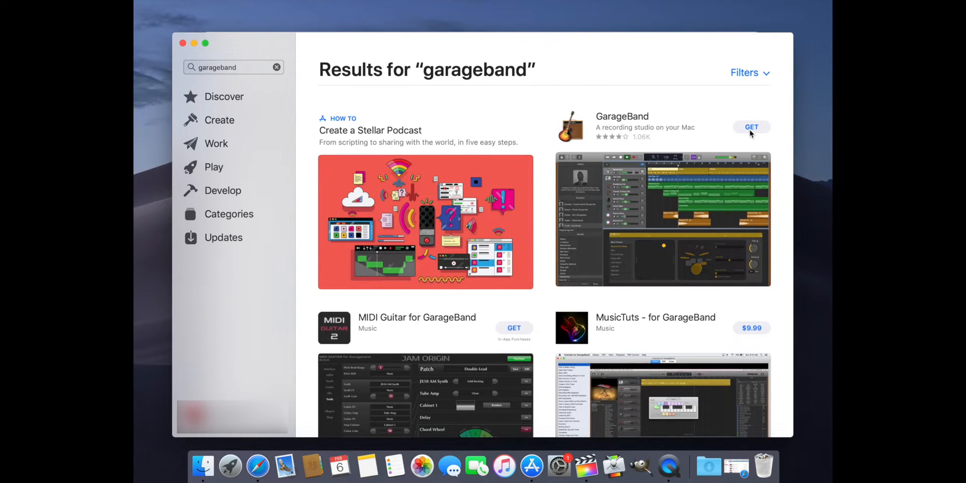
Step: Get and install GarageBand, approving the Apple ID authentication, then view the Updates list showing only iMovie
{"action": "left_click", "coordinate": [751, 127]}
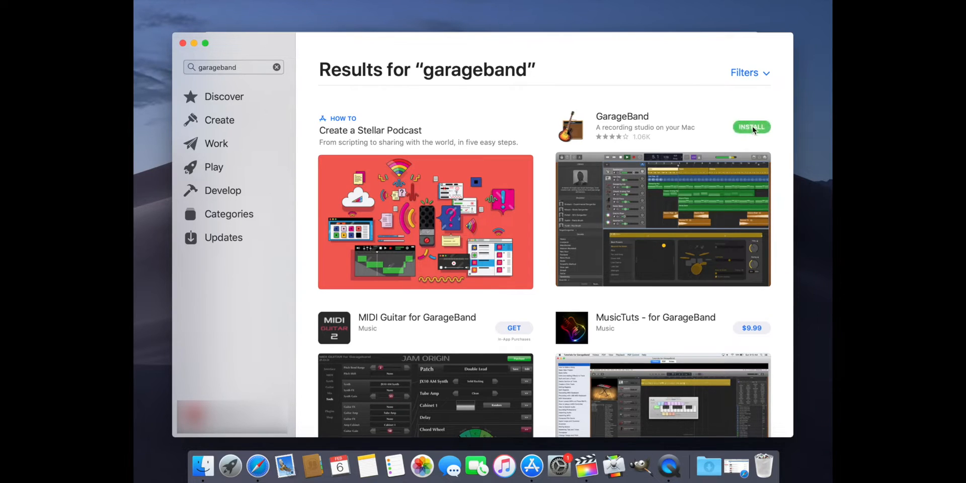
{"action": "left_click", "coordinate": [750, 127]}
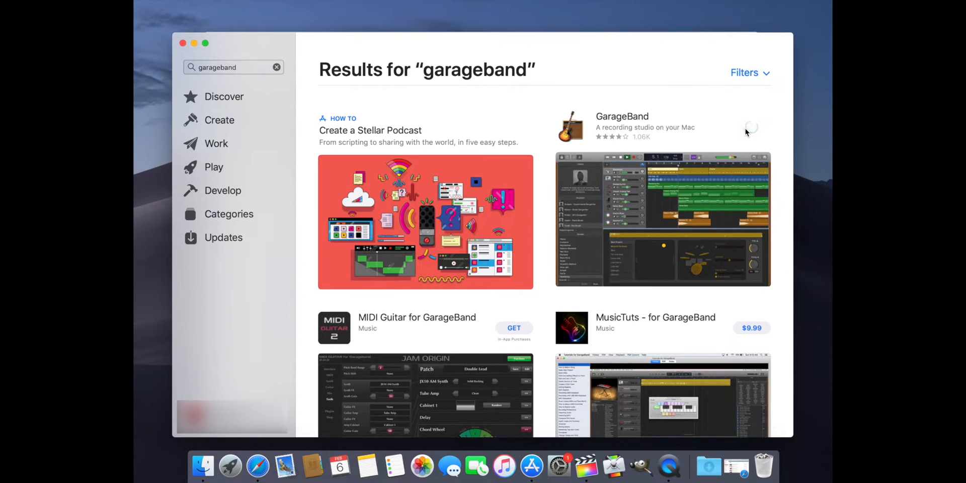
{"action": "left_click", "coordinate": [752, 128]}
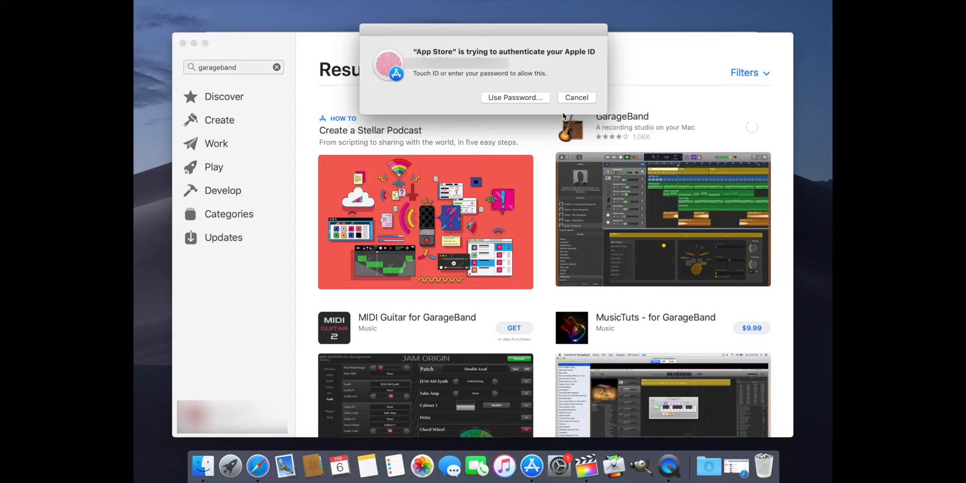
{"action": "left_click", "coordinate": [576, 97]}
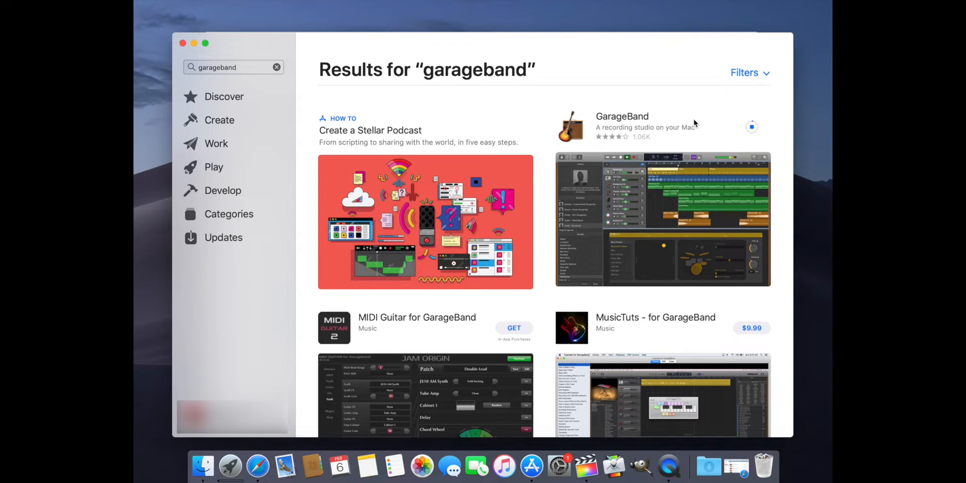
{"action": "mouse_move", "coordinate": [644, 125]}
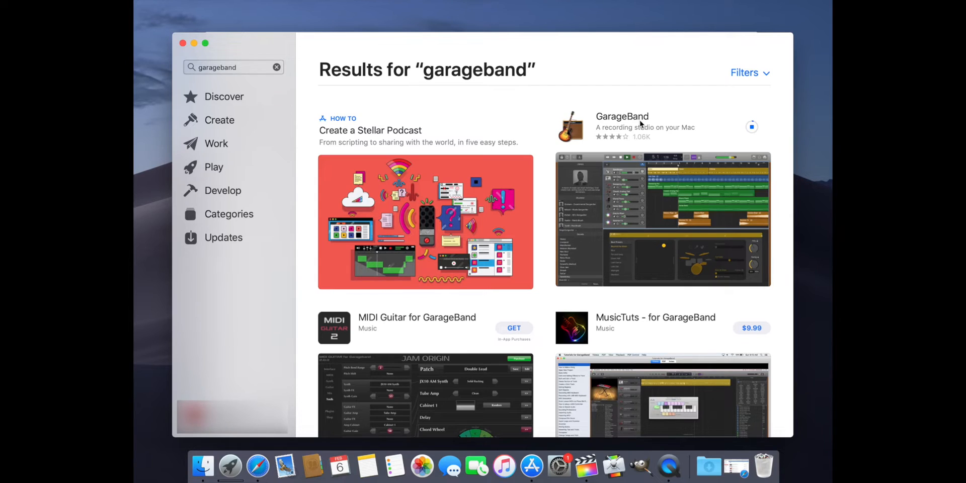
{"action": "mouse_move", "coordinate": [531, 439]}
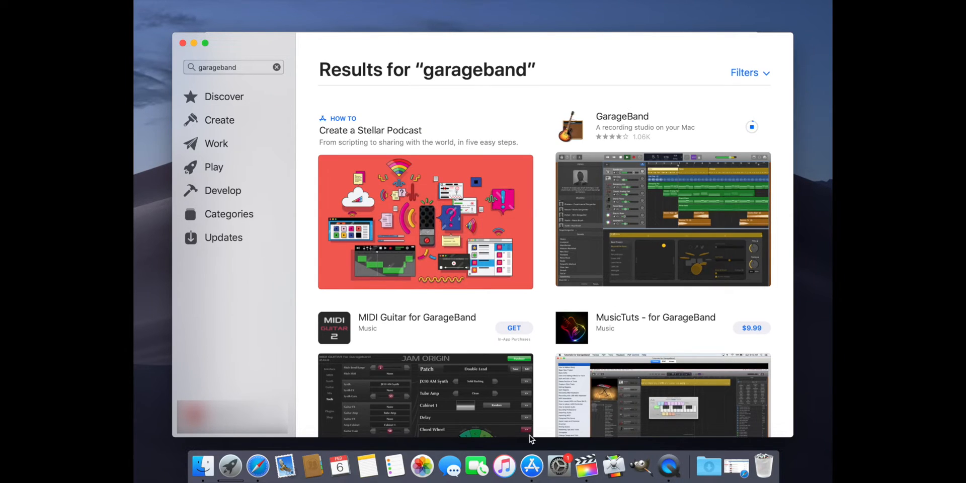
{"action": "mouse_move", "coordinate": [529, 465]}
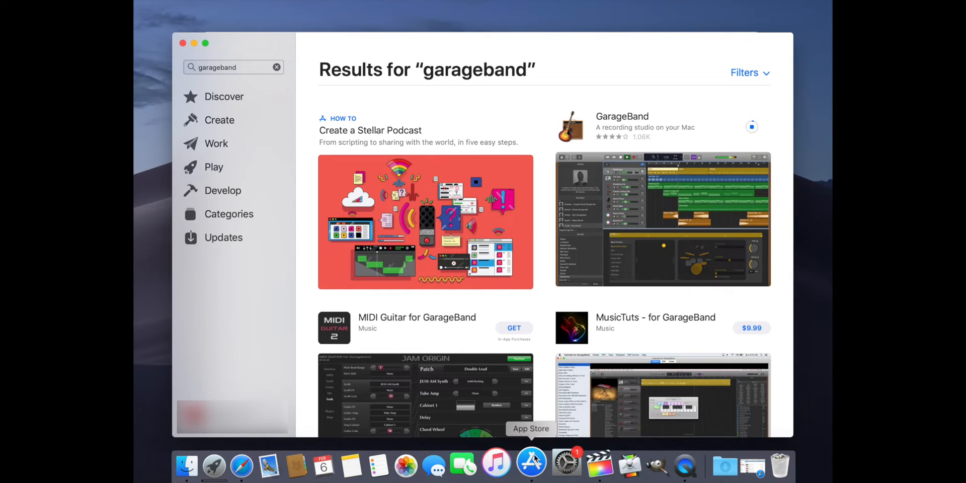
{"action": "mouse_move", "coordinate": [548, 111]}
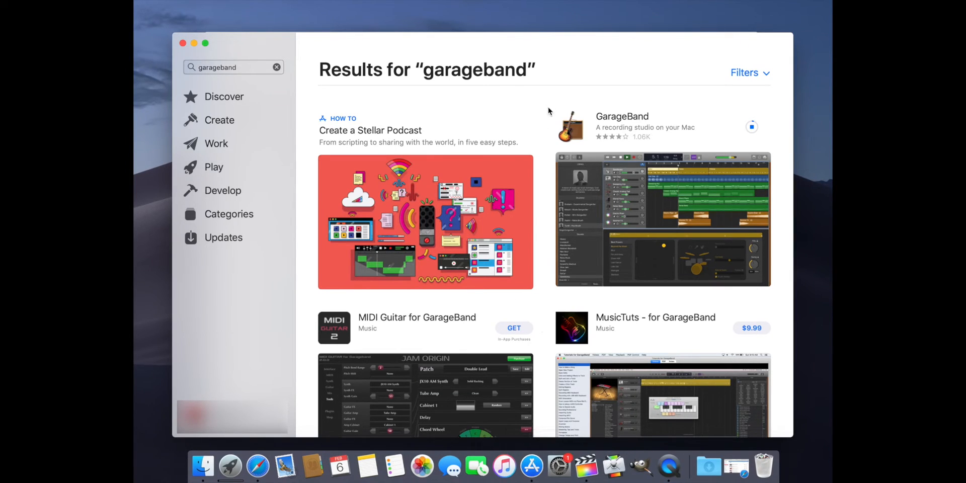
{"action": "left_click", "coordinate": [224, 237]}
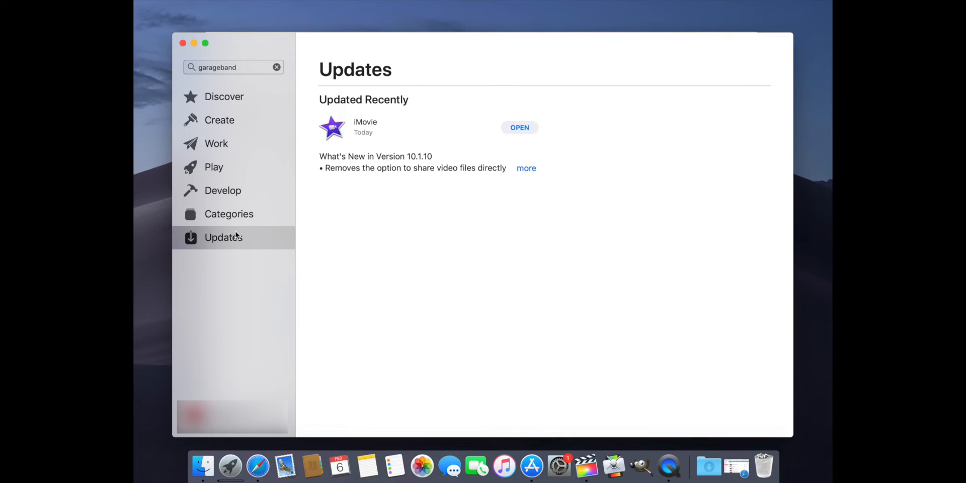
{"action": "mouse_move", "coordinate": [246, 399]}
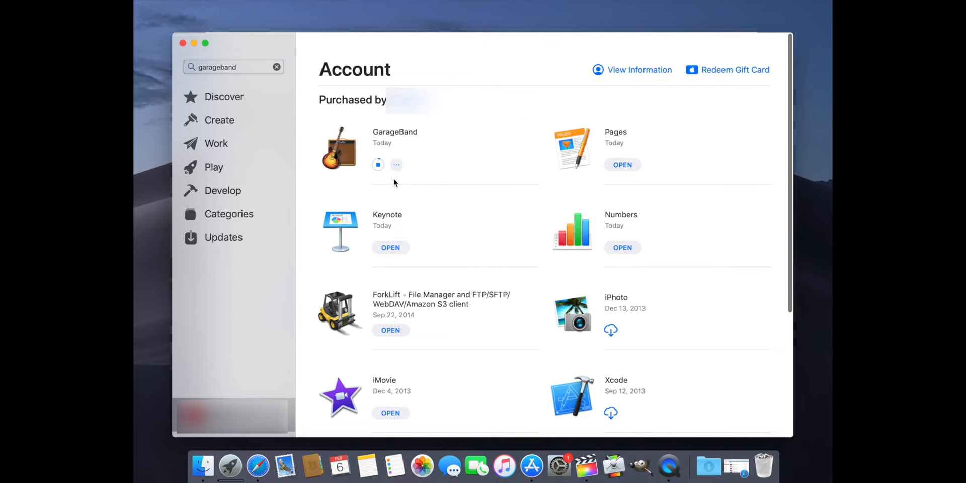
{"action": "mouse_move", "coordinate": [597, 130]}
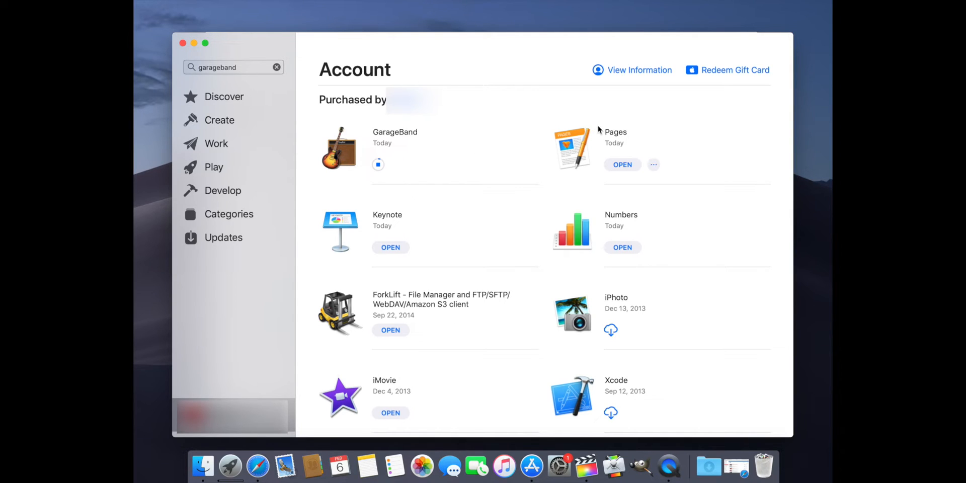
{"action": "mouse_move", "coordinate": [626, 142]}
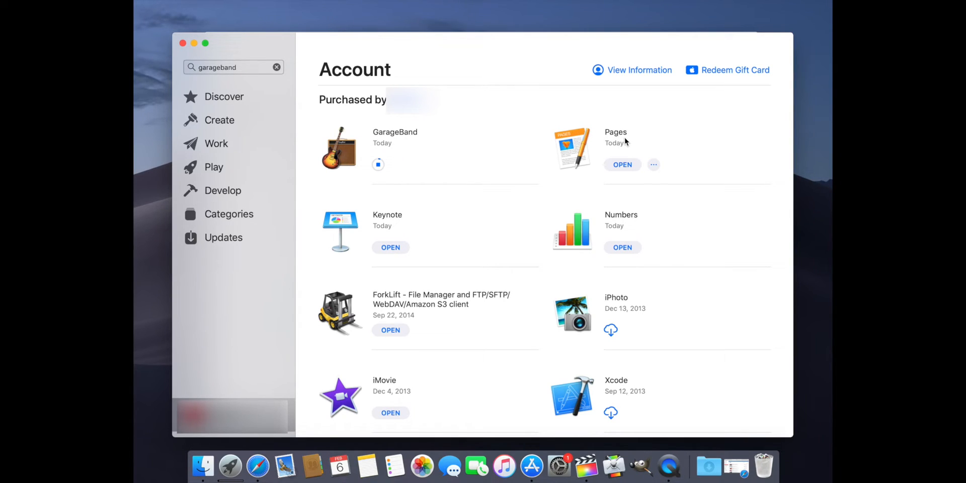
{"action": "mouse_move", "coordinate": [642, 220]}
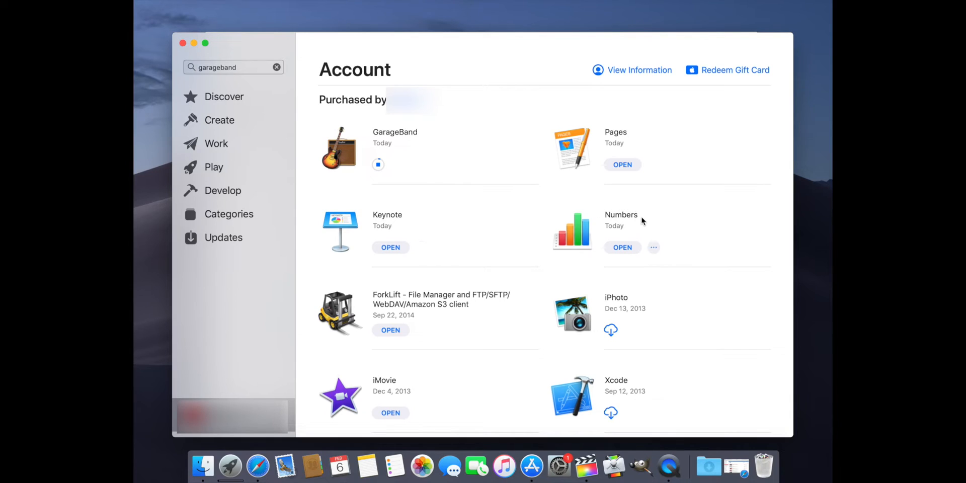
{"action": "mouse_move", "coordinate": [635, 173]}
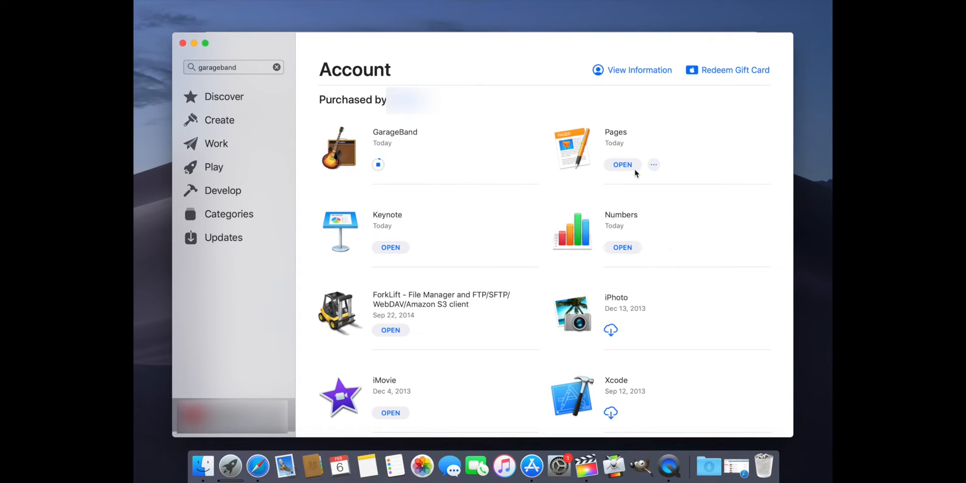
{"action": "mouse_move", "coordinate": [407, 174]}
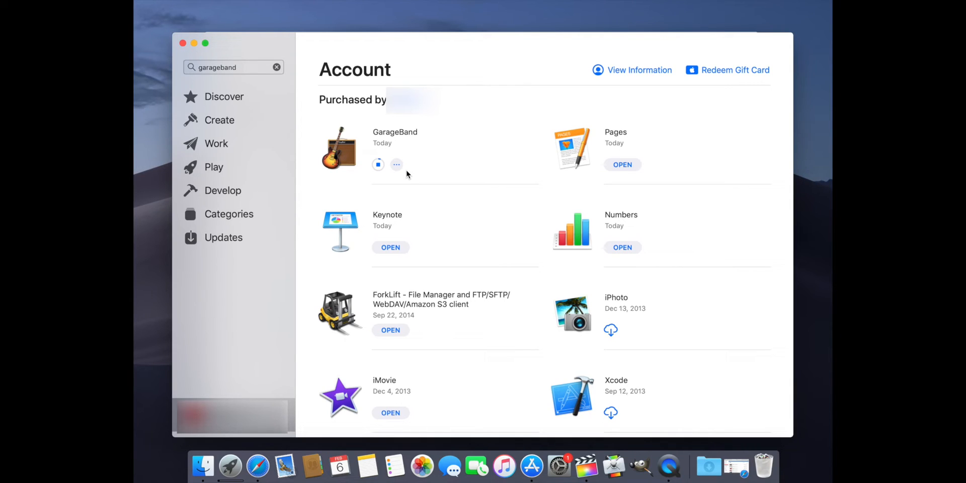
{"action": "mouse_move", "coordinate": [453, 153]}
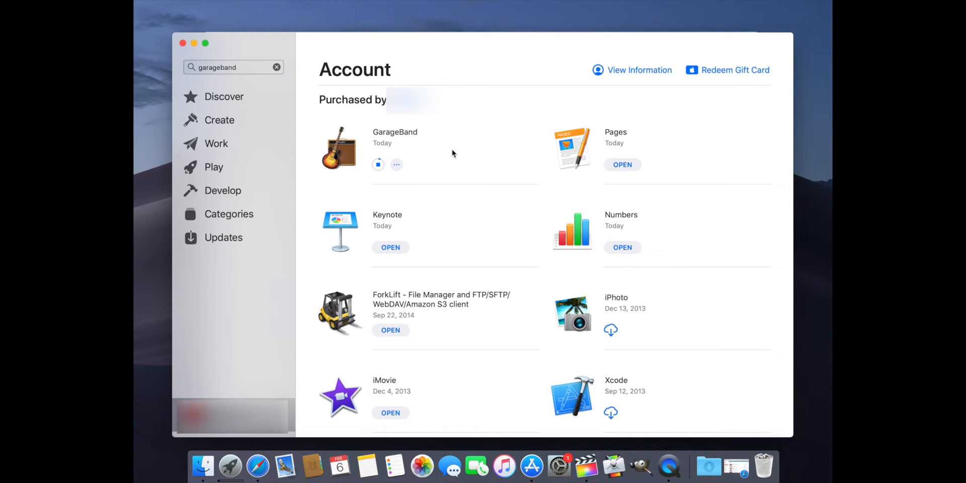